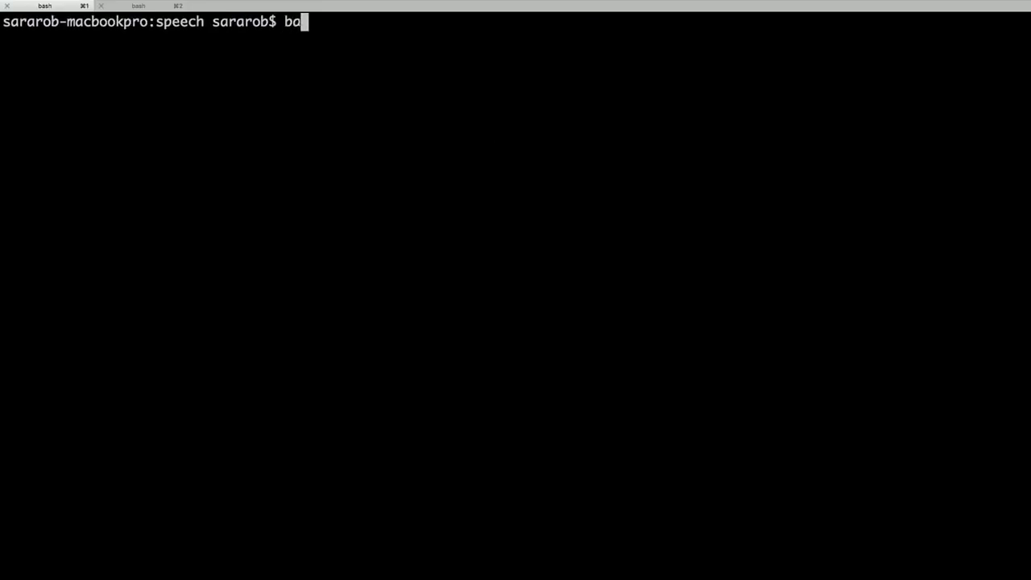
text(sh request.s)
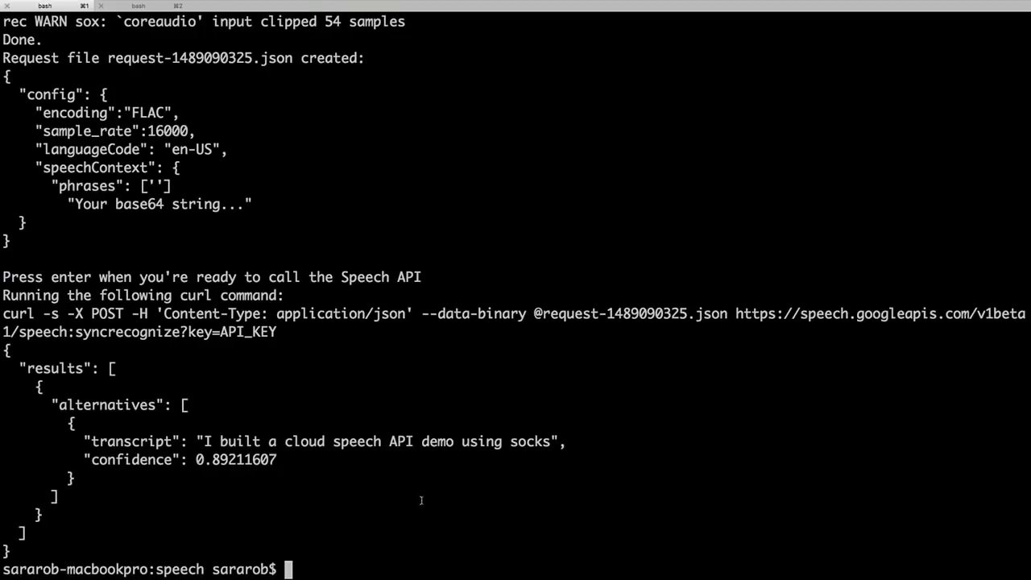
mouse_move(159, 243)
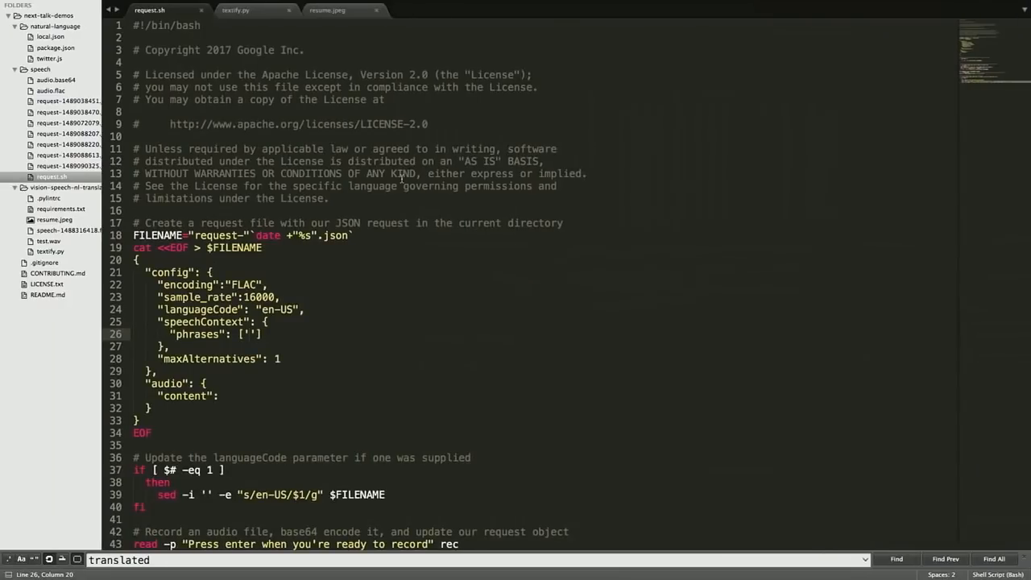
text(s)
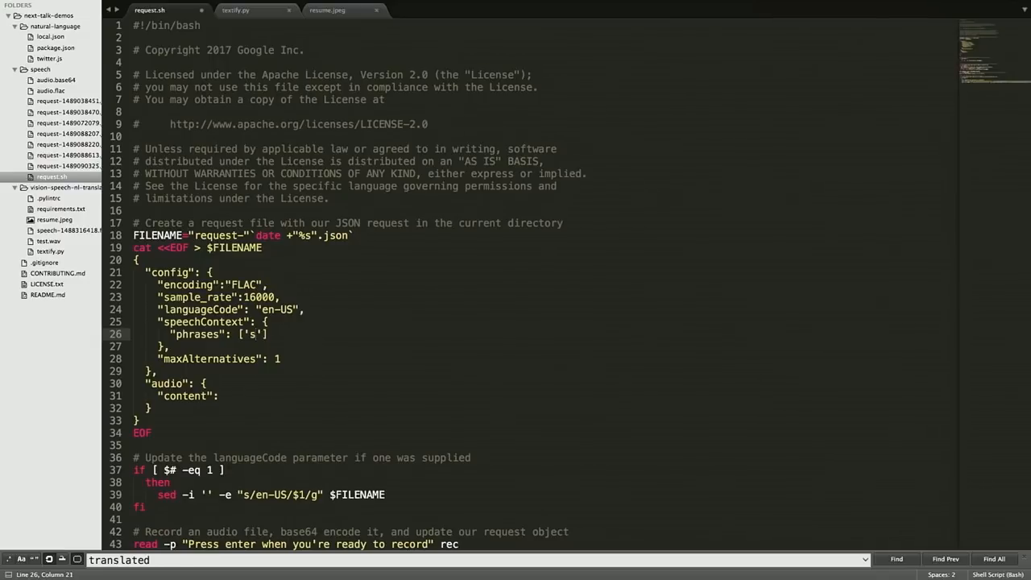
text(ox)
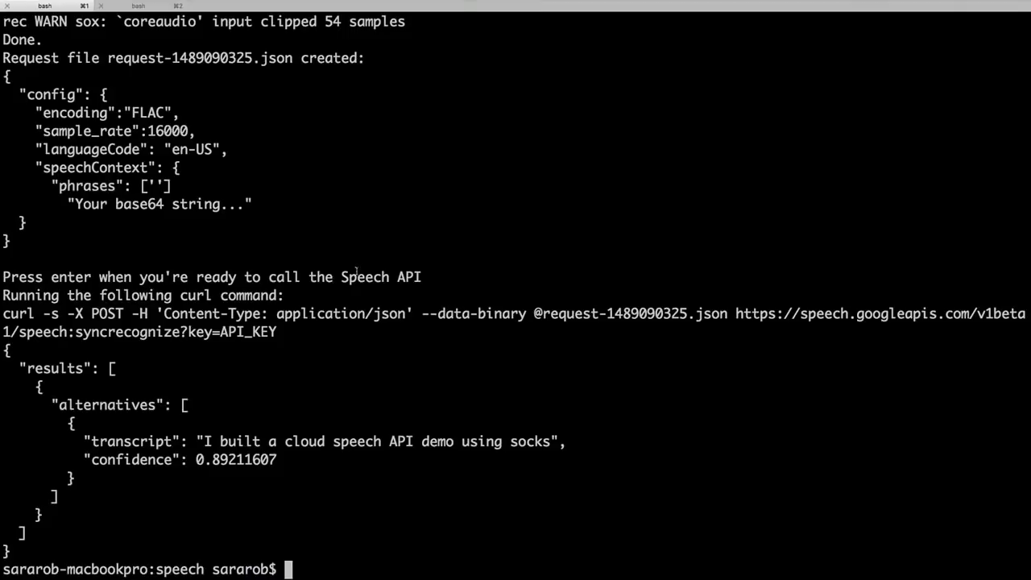
text(bash request.sh)
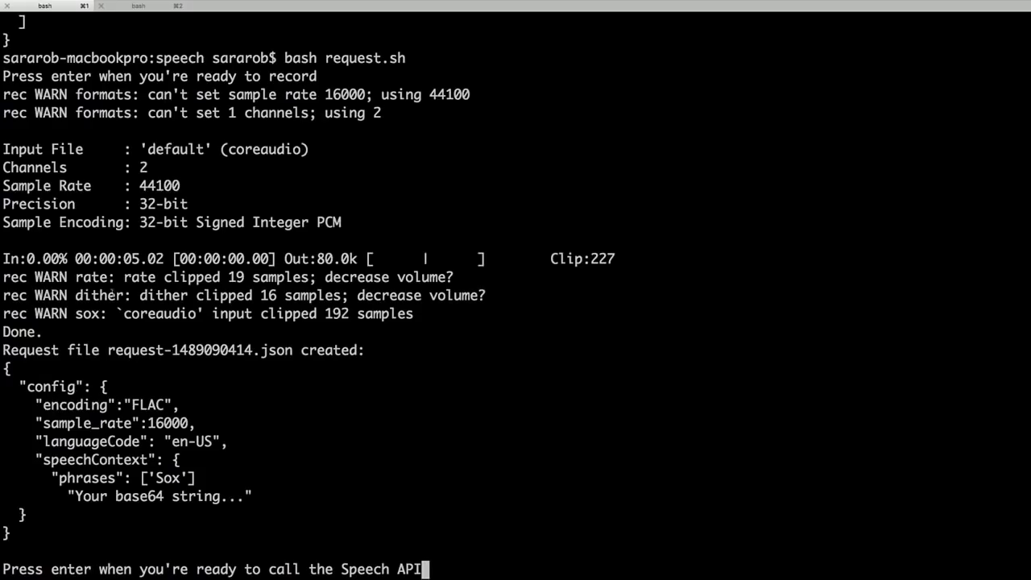
mouse_move(394, 416)
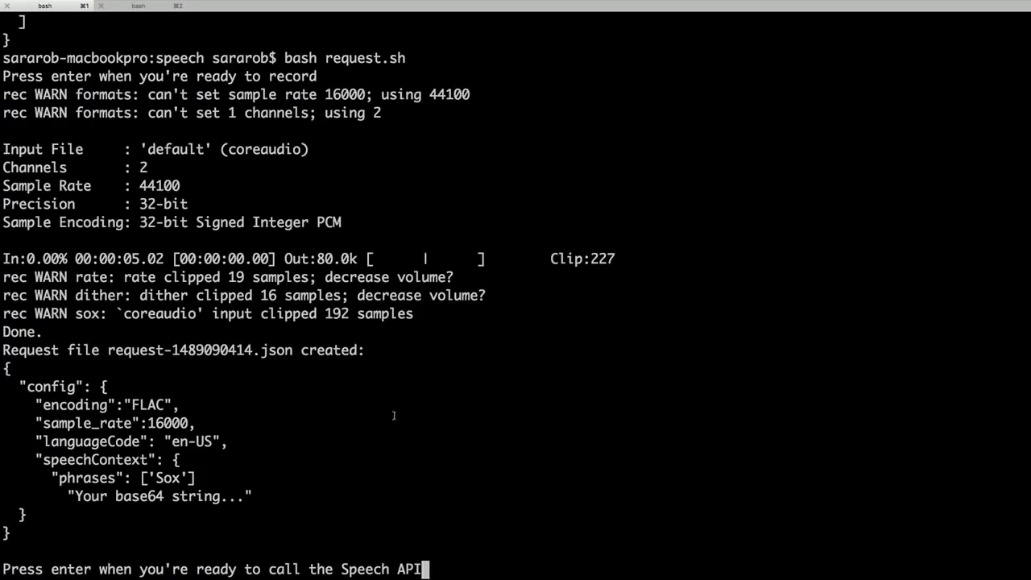